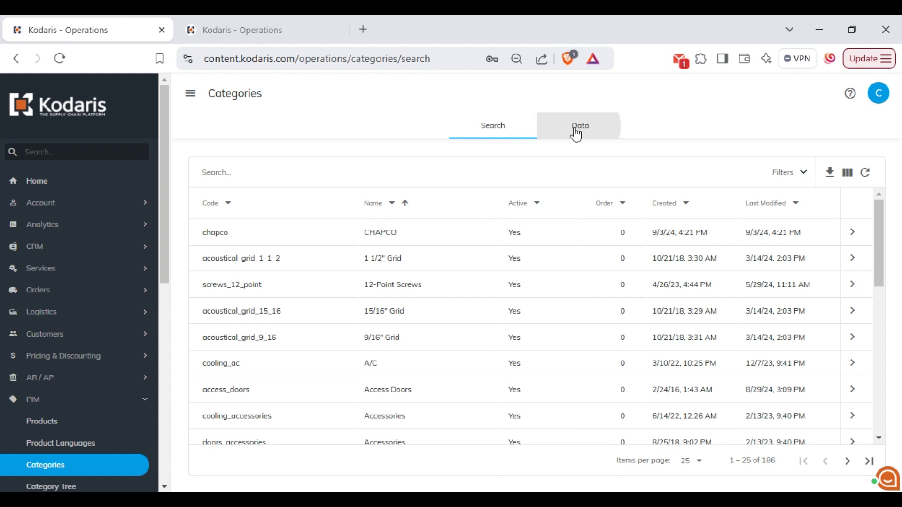
Step: Show the Categories page as its editable Data grid
click(579, 125)
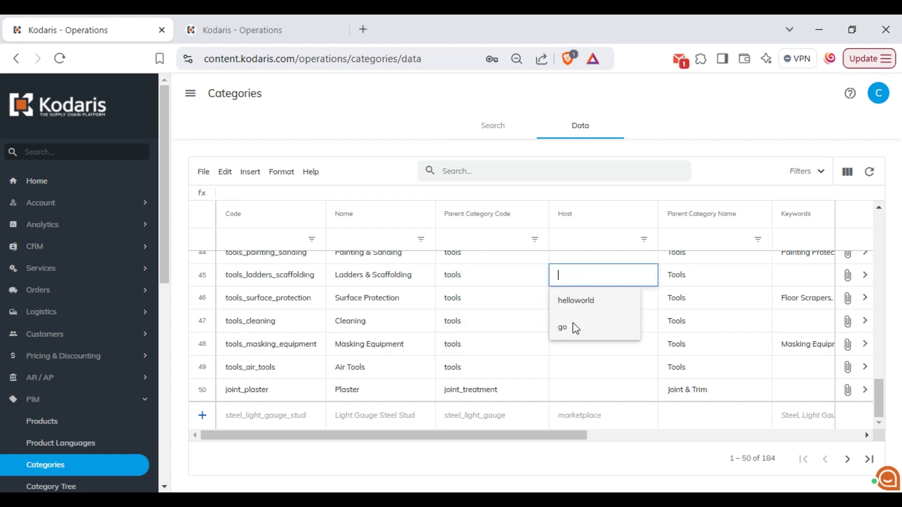
Step: Assign host 'go' to Ladders & Scaffolding, Surface Protection, Cleaning, Masking Equipment and Air Tools
click(562, 327)
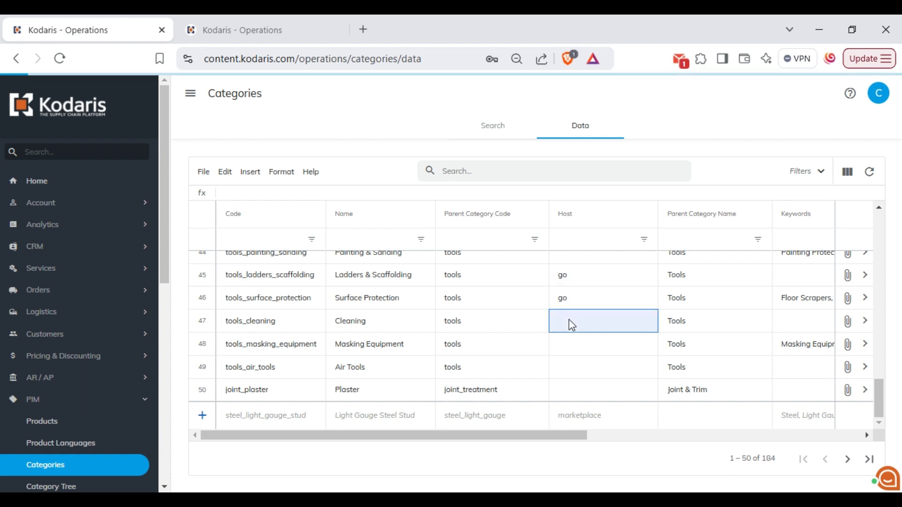
text(go)
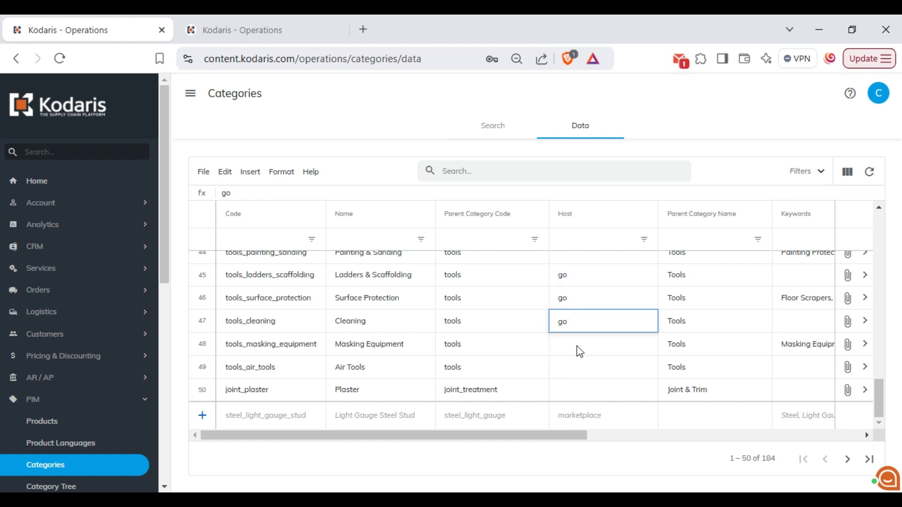
click(601, 344)
text(go)
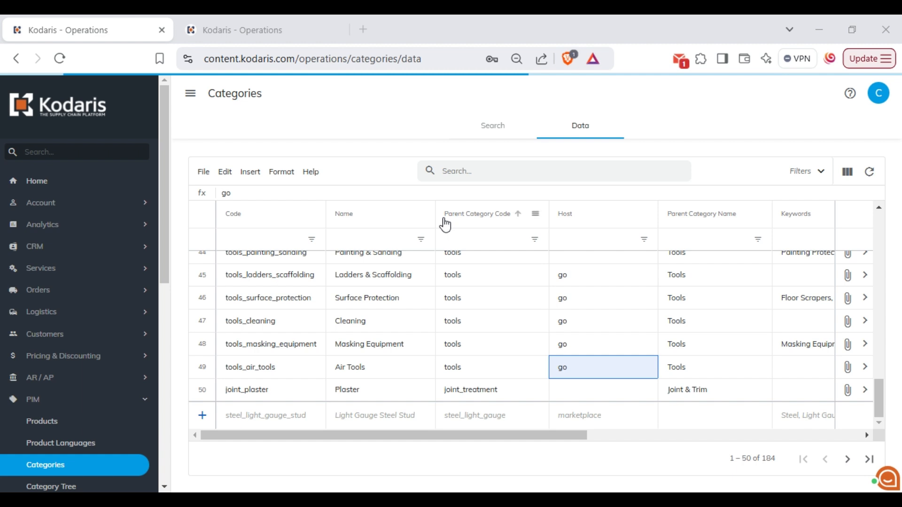
click(261, 30)
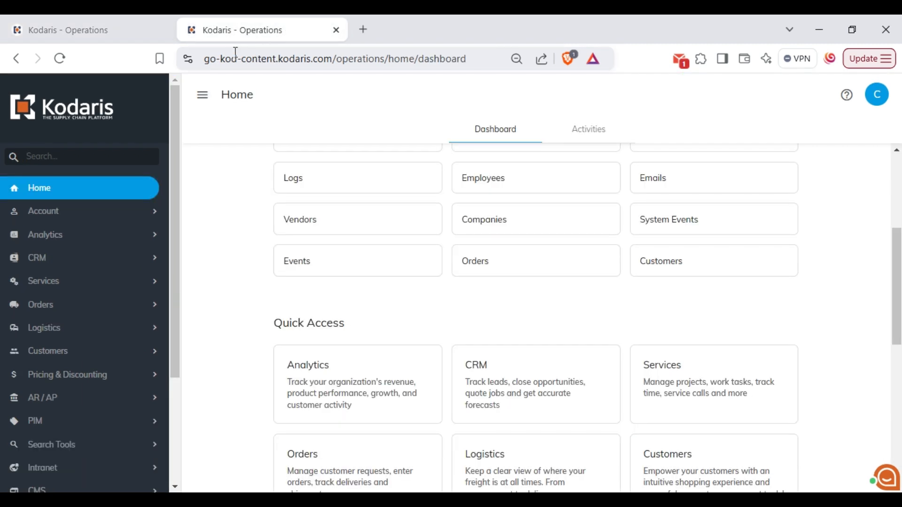
mouse_move(236, 58)
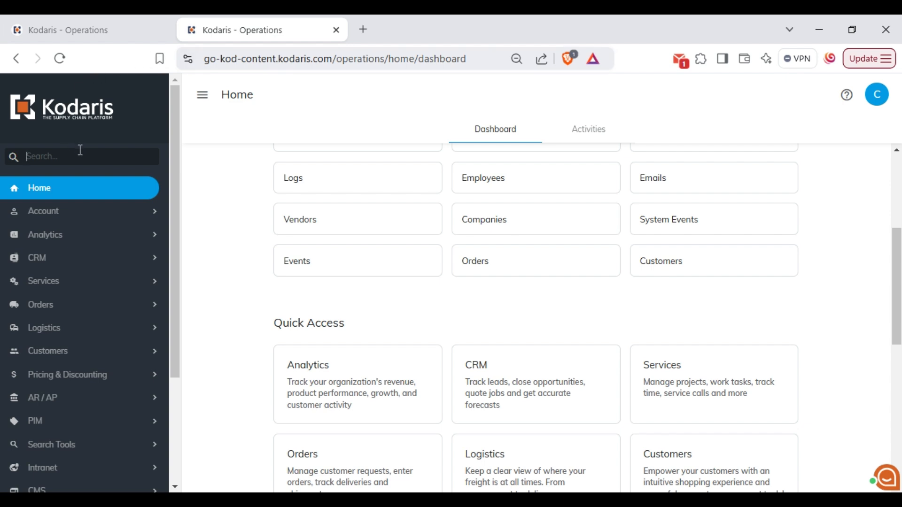
Step: Search the sidebar for 'cate' and show the go host's Category Tree with its five tool categories
text(categ)
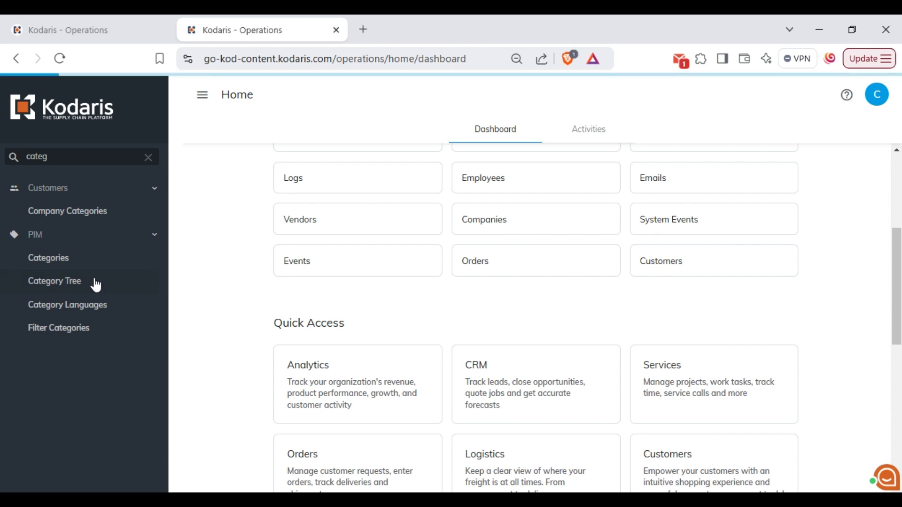
click(54, 281)
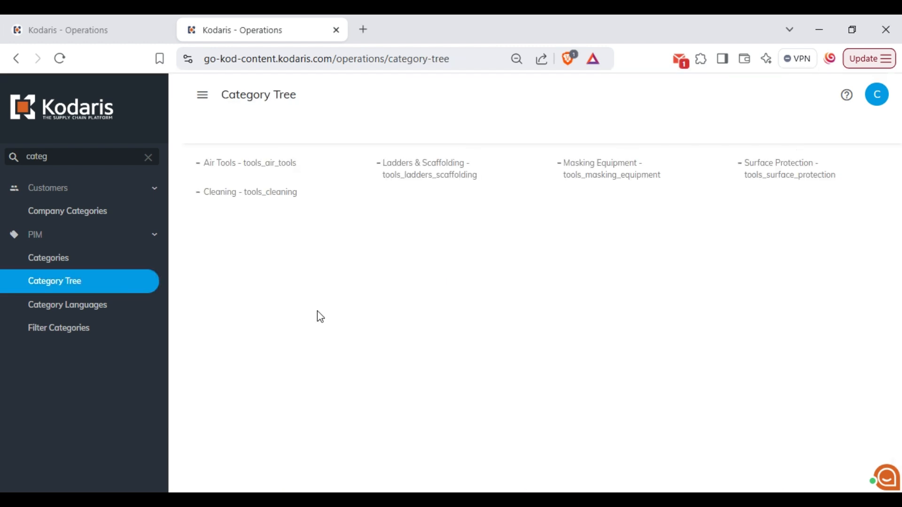
mouse_move(371, 339)
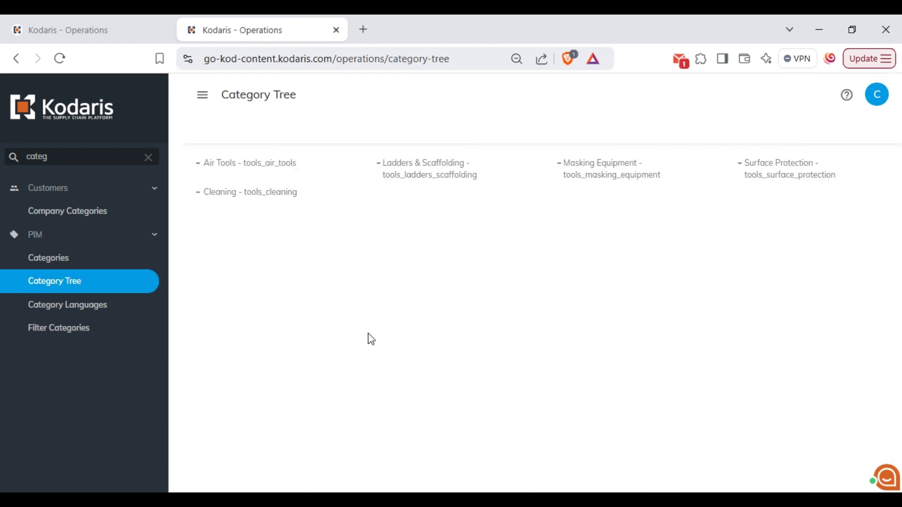